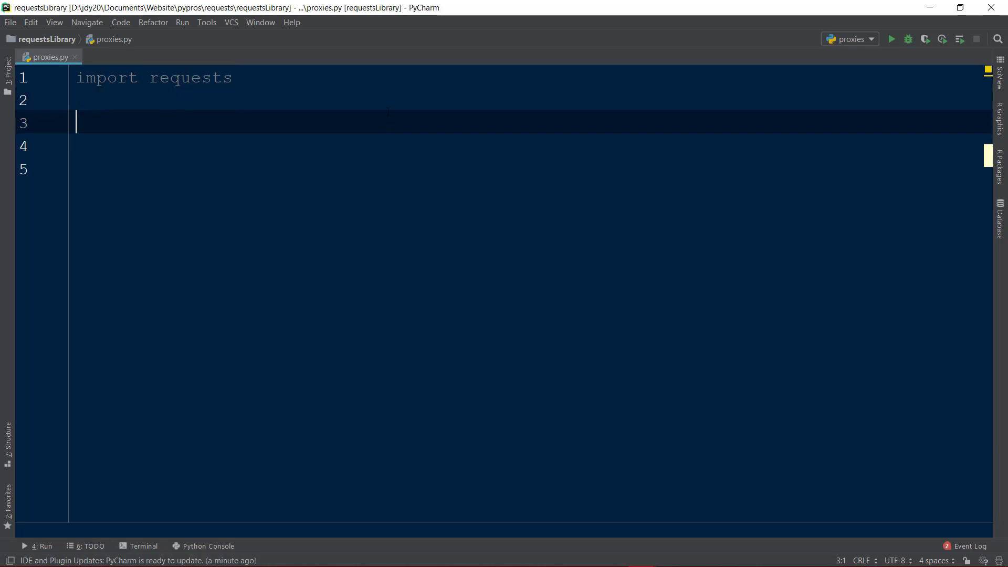
# Start a proxies = { dictionary with an 'https' key below the requests import
pyautogui.write('proxies = {')
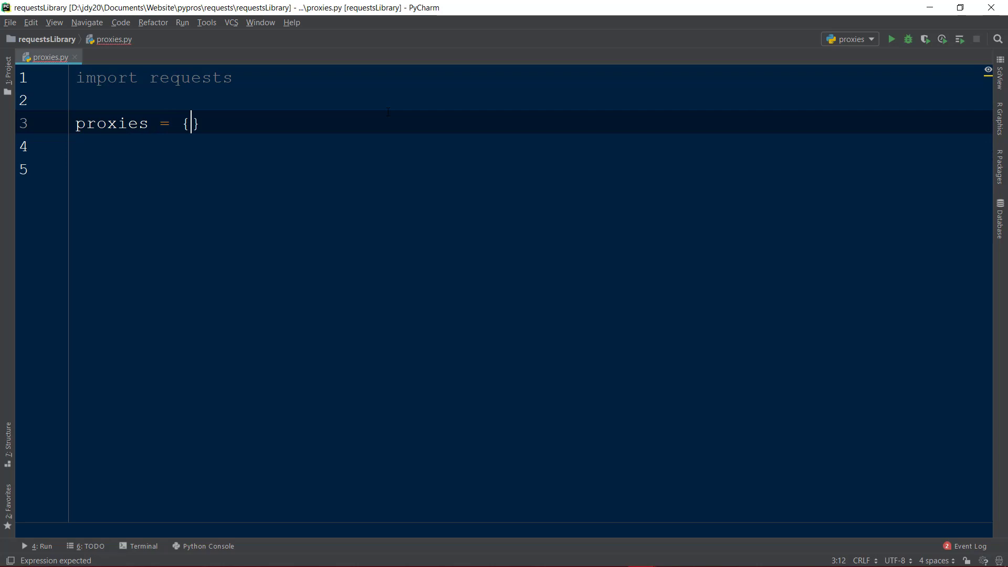
pyautogui.write("'https'")
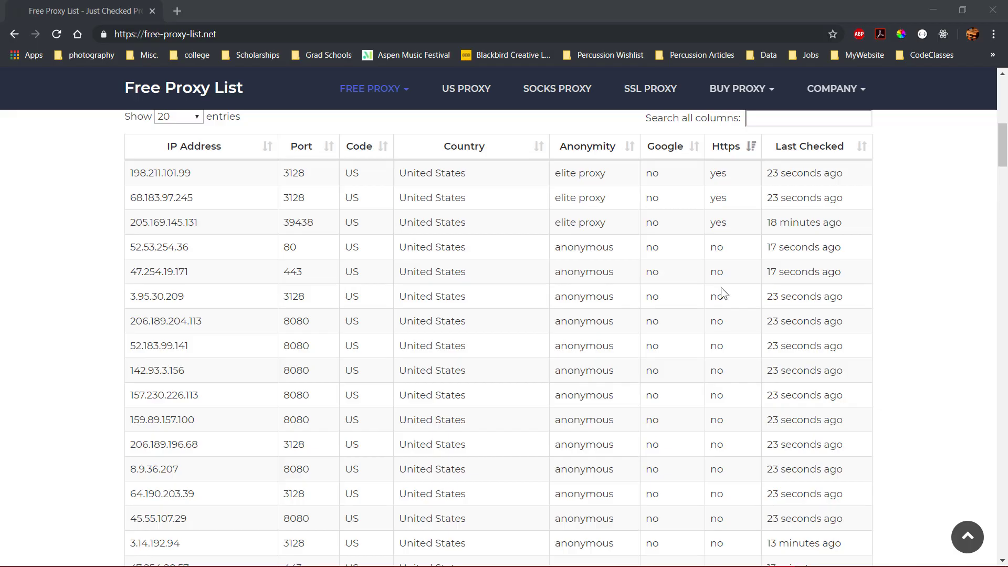
pyautogui.moveTo(118, 191)
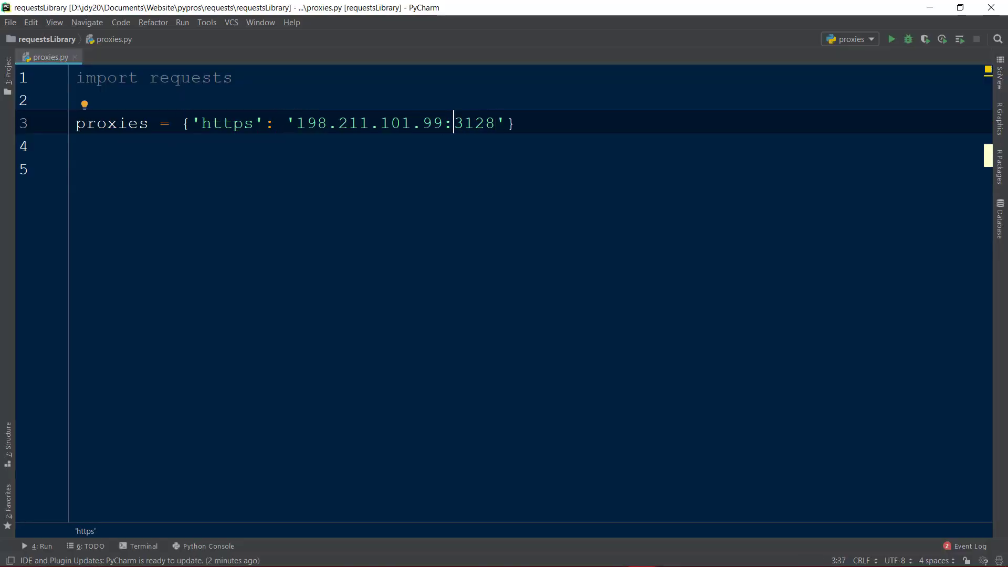
# Begin the r = requests.get line beneath the proxies dictionary mapping 'https' to 198.211.101.99:3128
pyautogui.write('r = requests.get(')
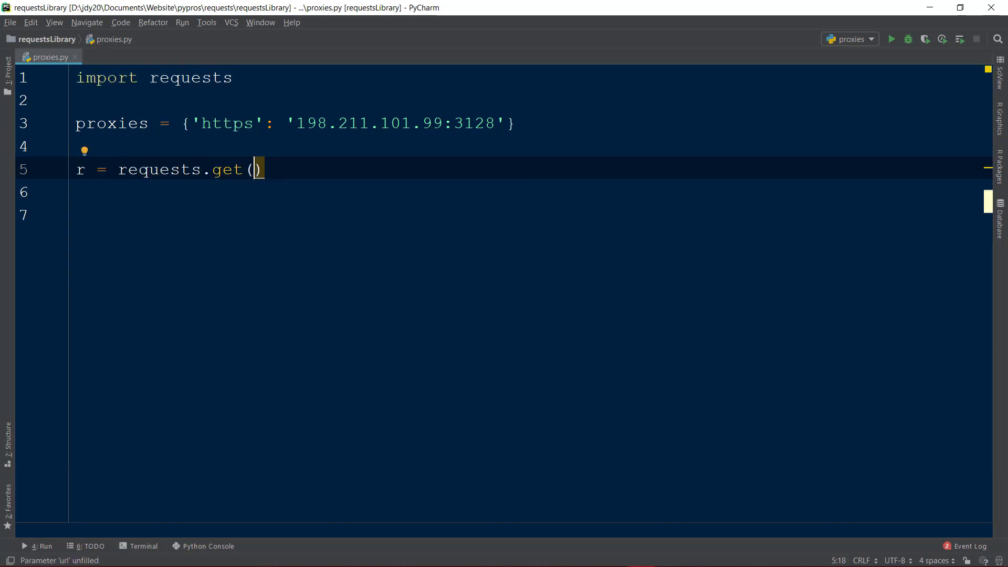
pyautogui.write("'https://")
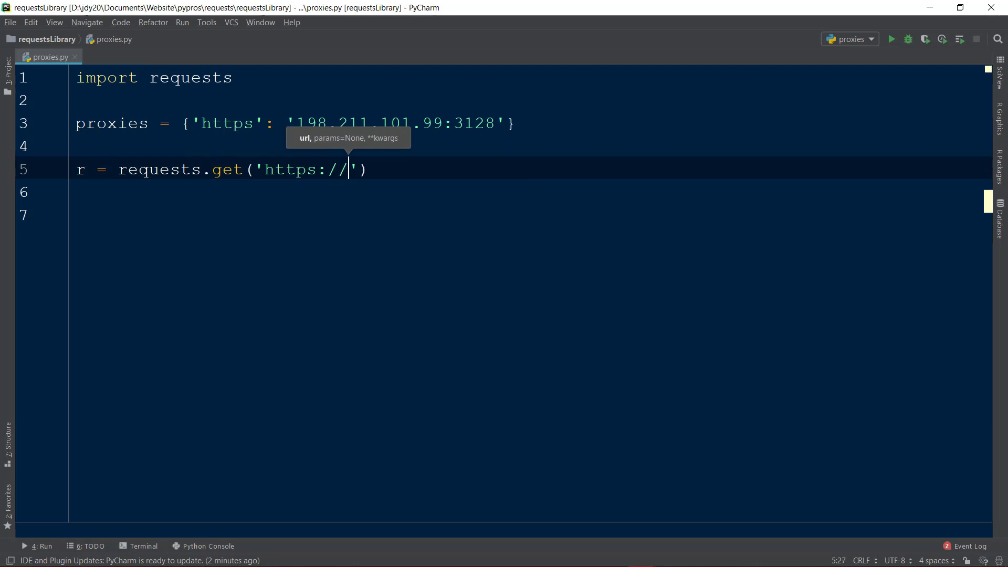
pyautogui.write('httpbin.org')
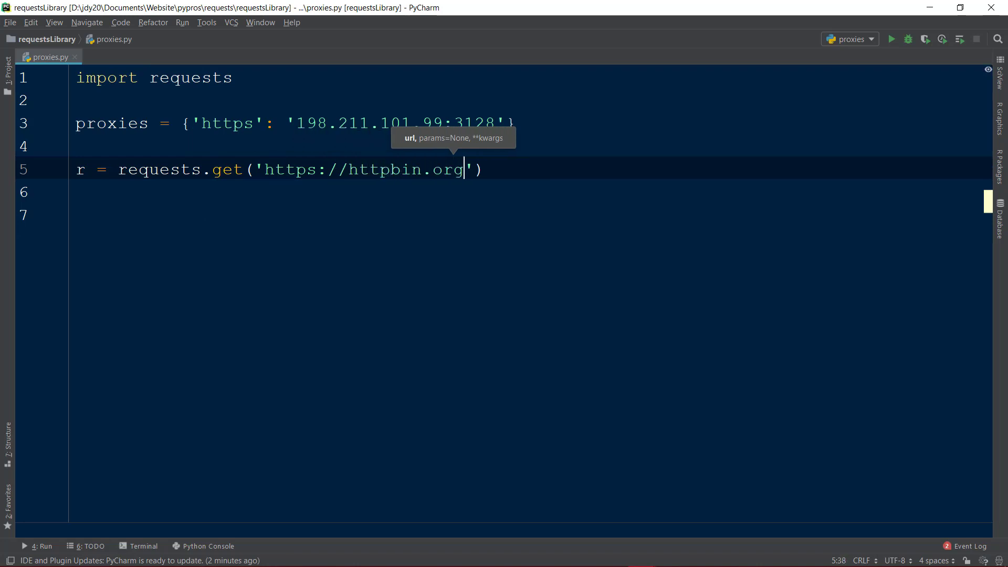
pyautogui.write('/ip')
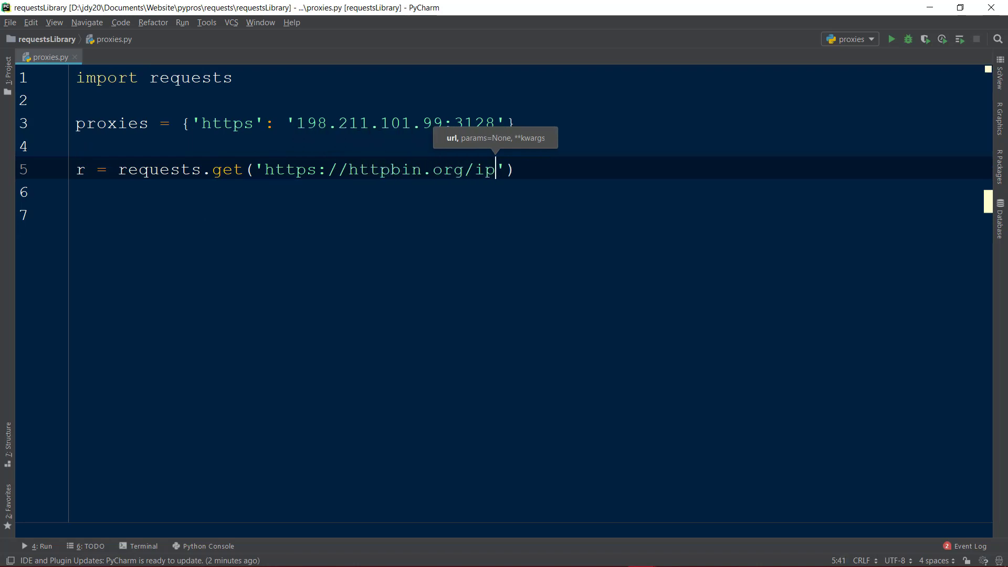
pyautogui.press('Right')
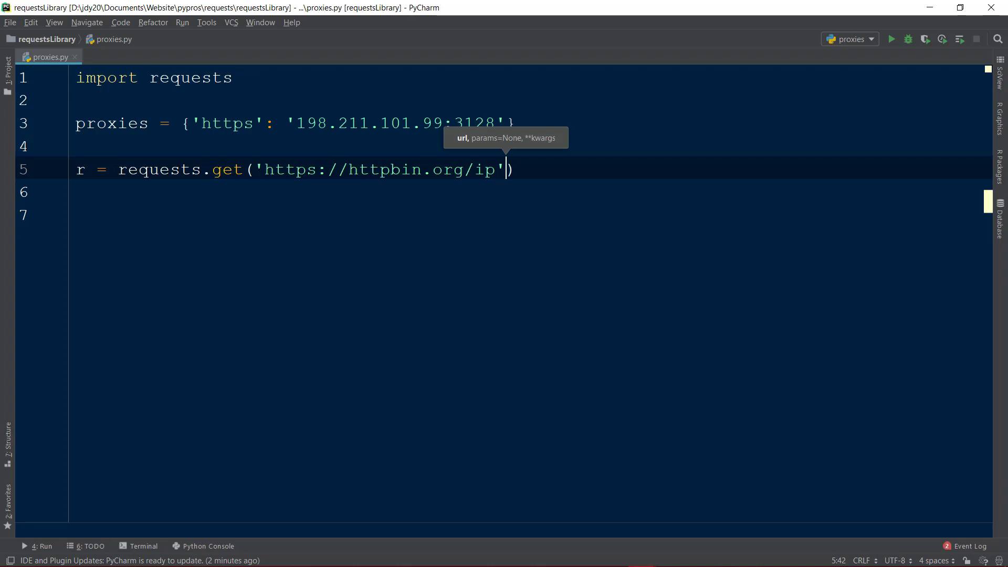
pyautogui.write(',')
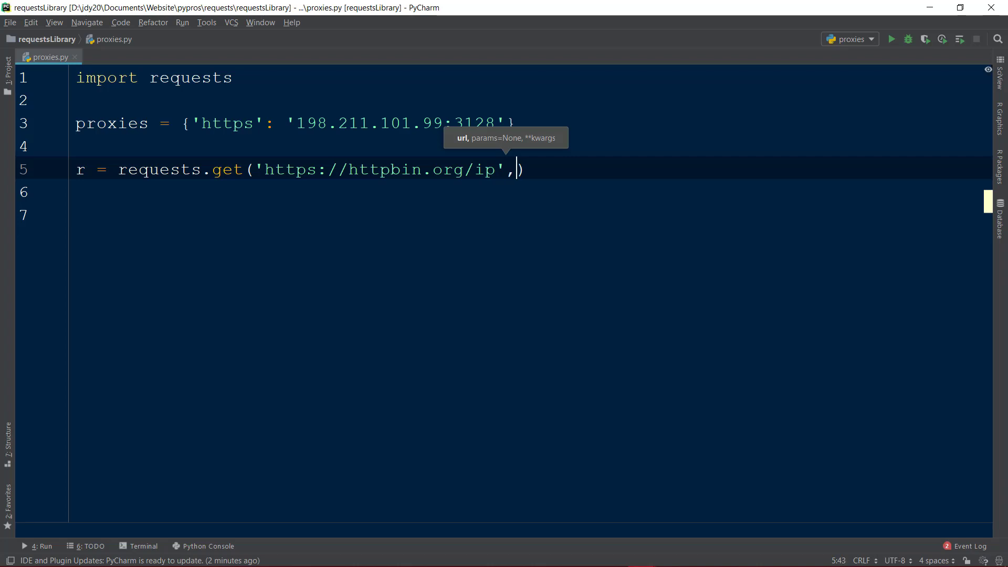
pyautogui.write('proxies=proxies')
pyautogui.click(530, 193)
pyautogui.write('print(')
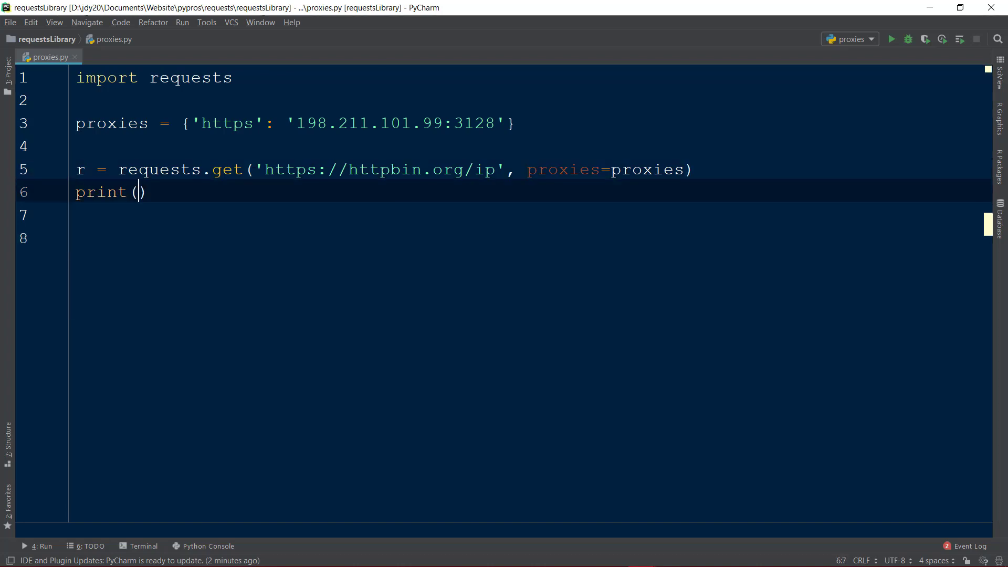
# Add print(r.text) and run the script to show the proxy's origin IP
pyautogui.write('r.text')
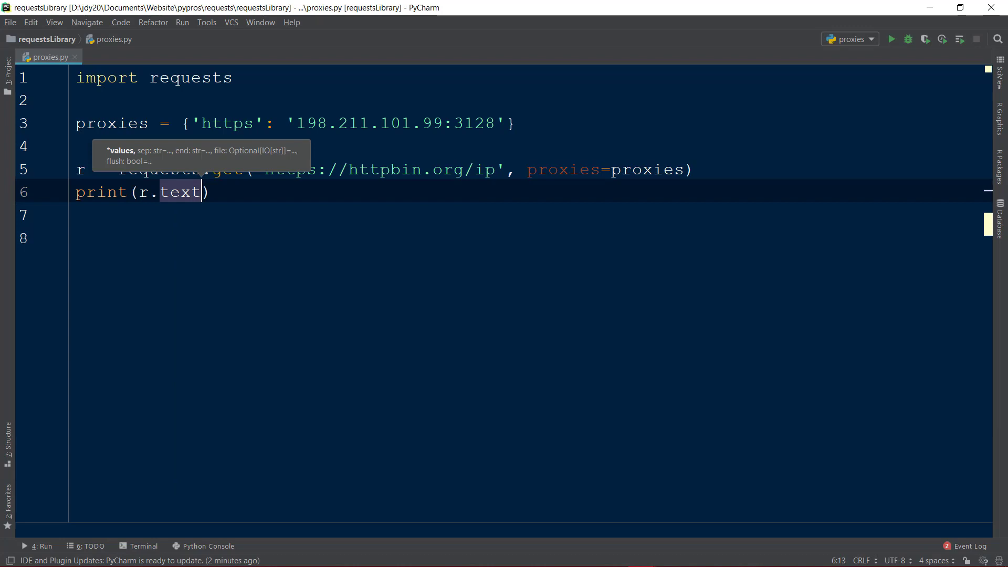
pyautogui.click(892, 39)
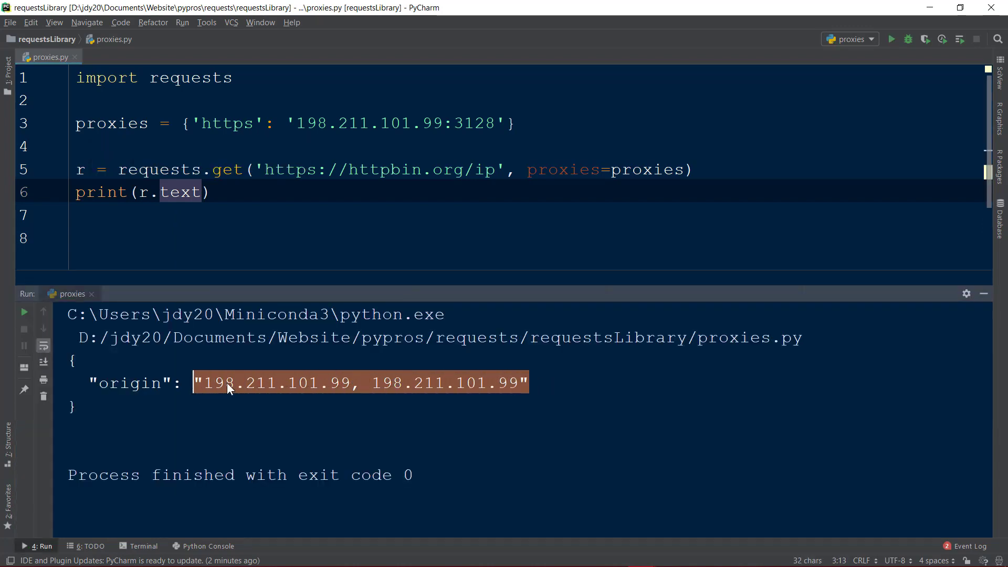
# Point out origin 198.211.101.99 in the Run output, then return to the 'https' key in the editor
pyautogui.click(223, 383)
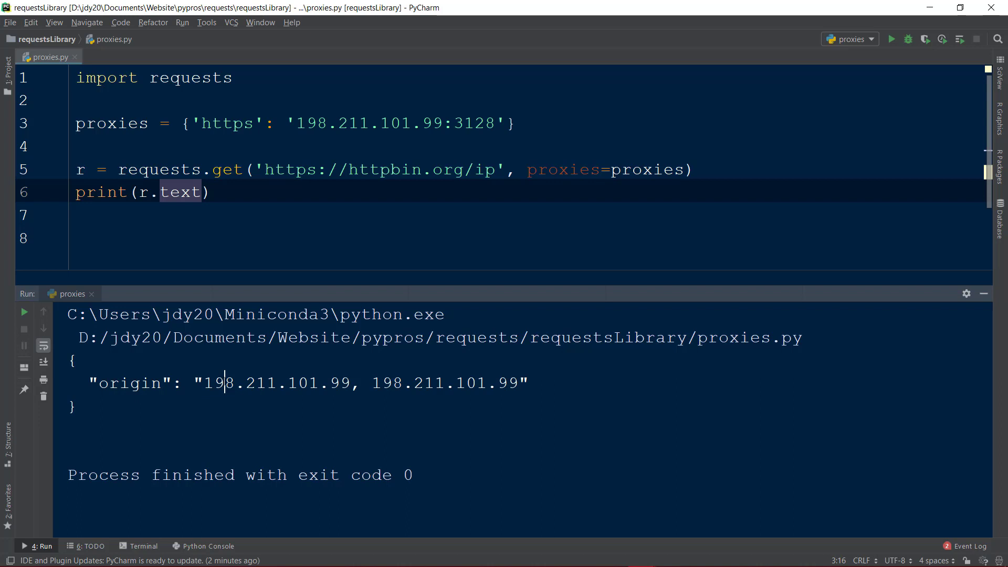
pyautogui.click(253, 123)
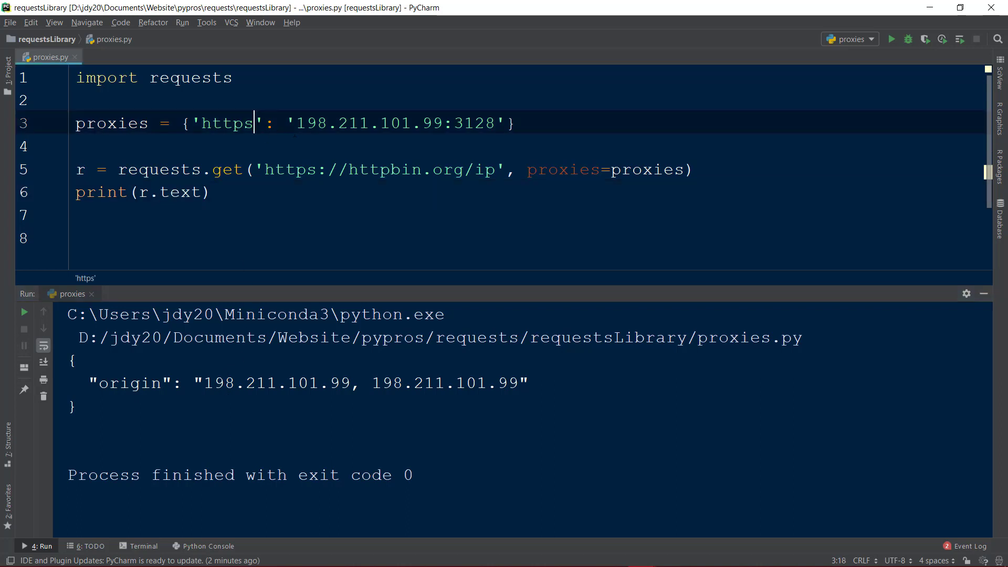
pyautogui.write('://h')
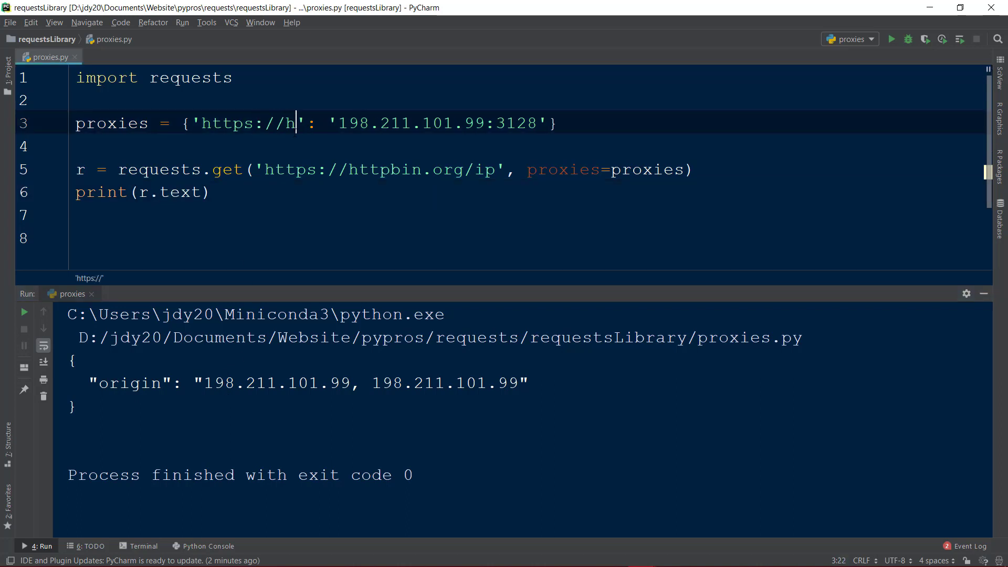
pyautogui.write('ttpbin.org')
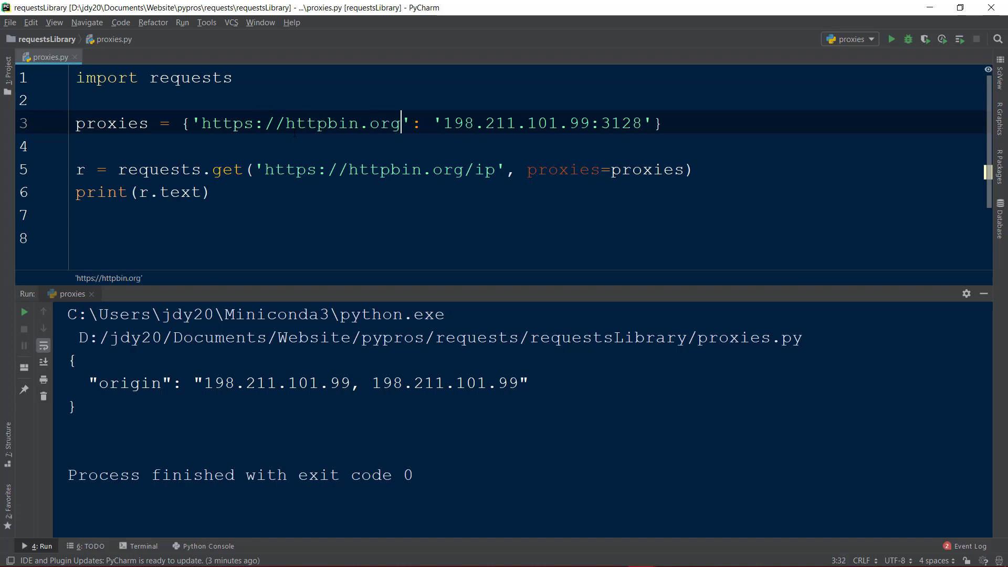